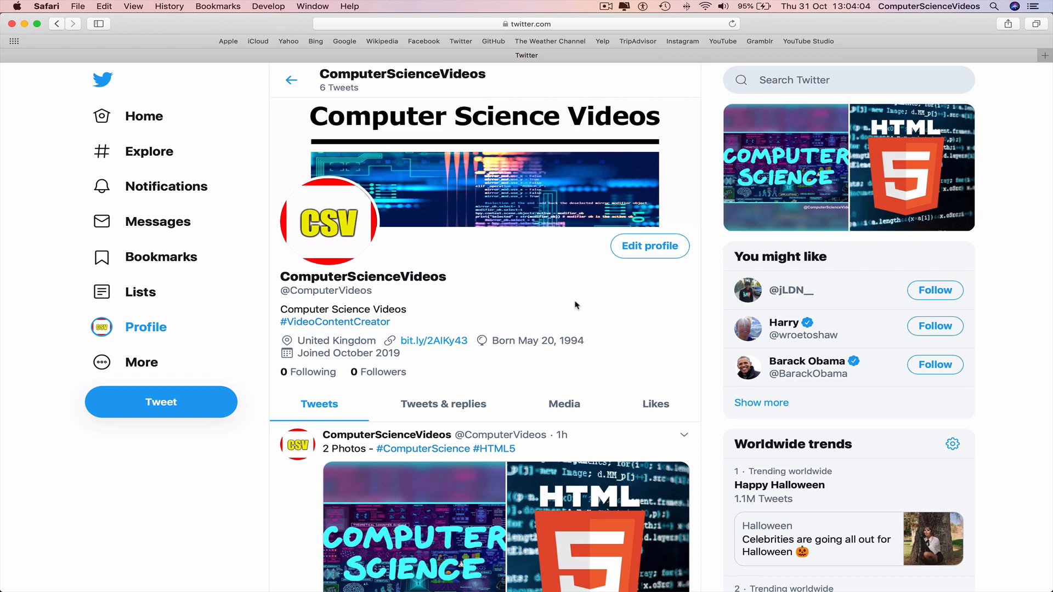
Start a new tweet from the ComputerScienceVideos profile sidebar
{"action": "left_click", "coordinate": [160, 402]}
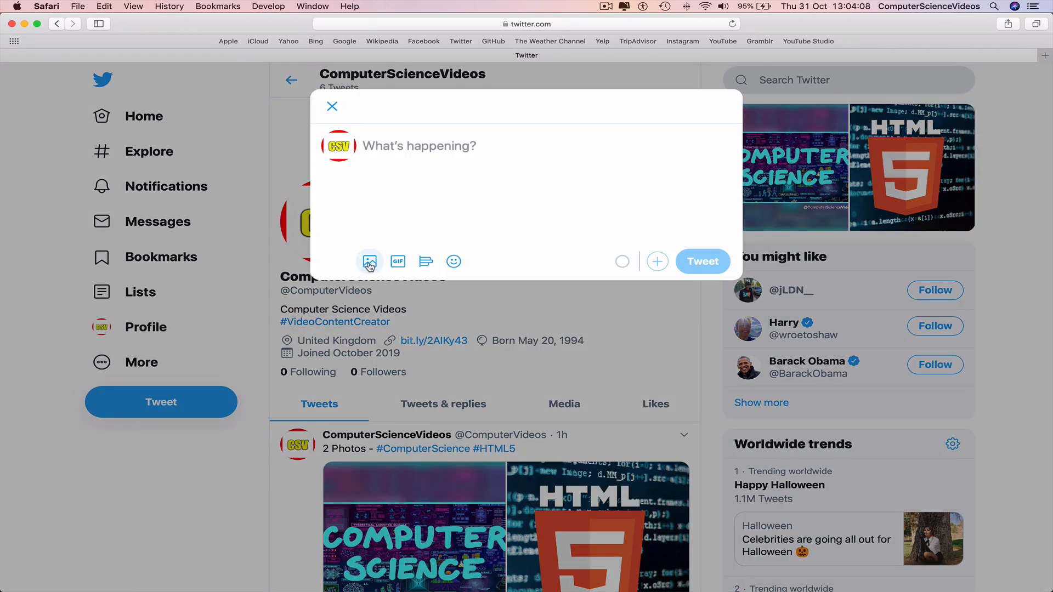
Browse from the Media picker into the Twitter image folder
{"action": "left_click", "coordinate": [370, 261]}
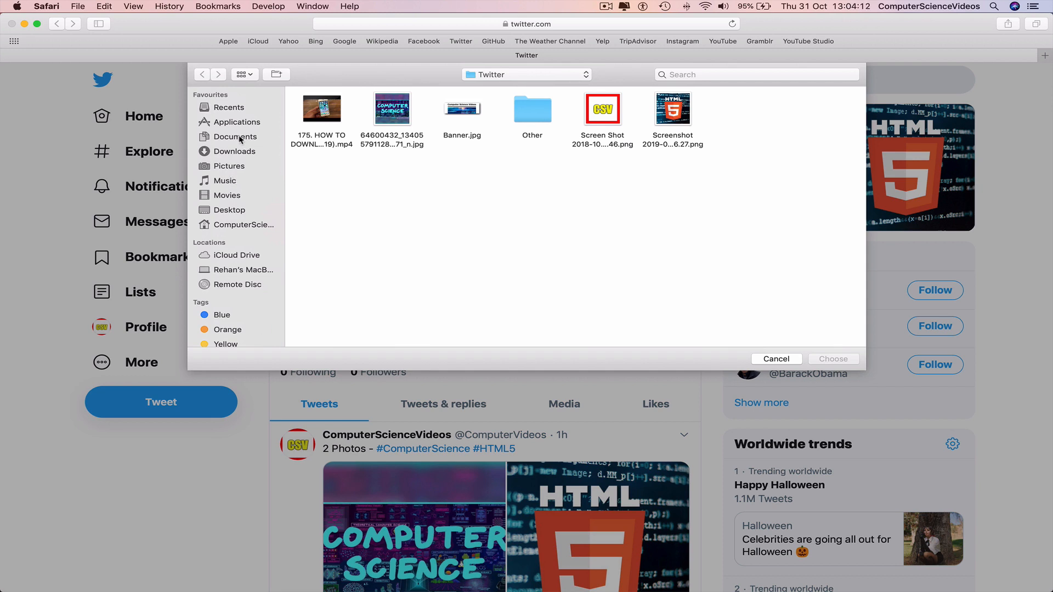
{"action": "left_click", "coordinate": [202, 74]}
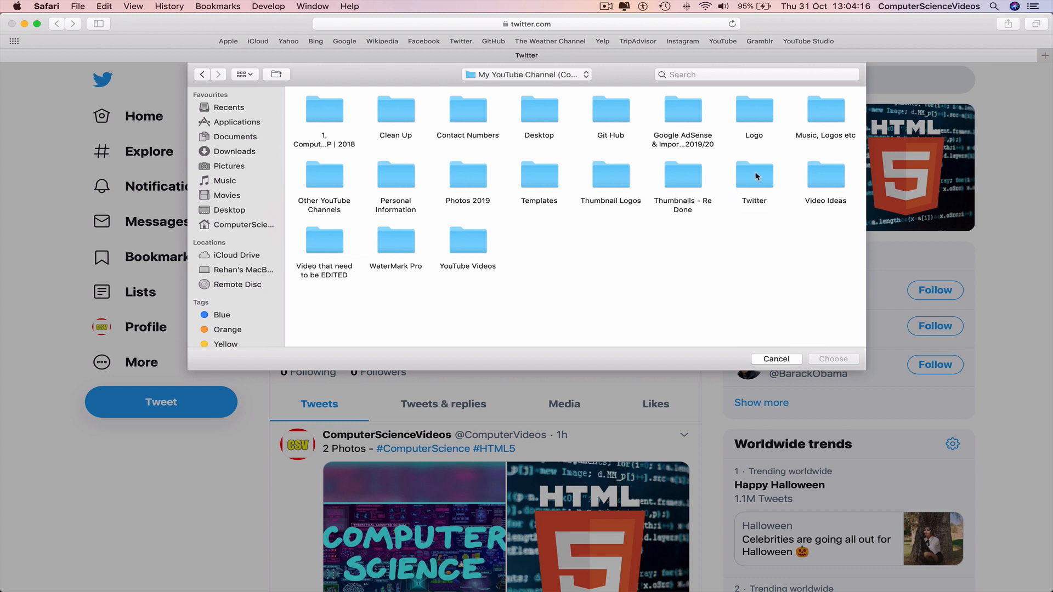
{"action": "double_click", "coordinate": [753, 175]}
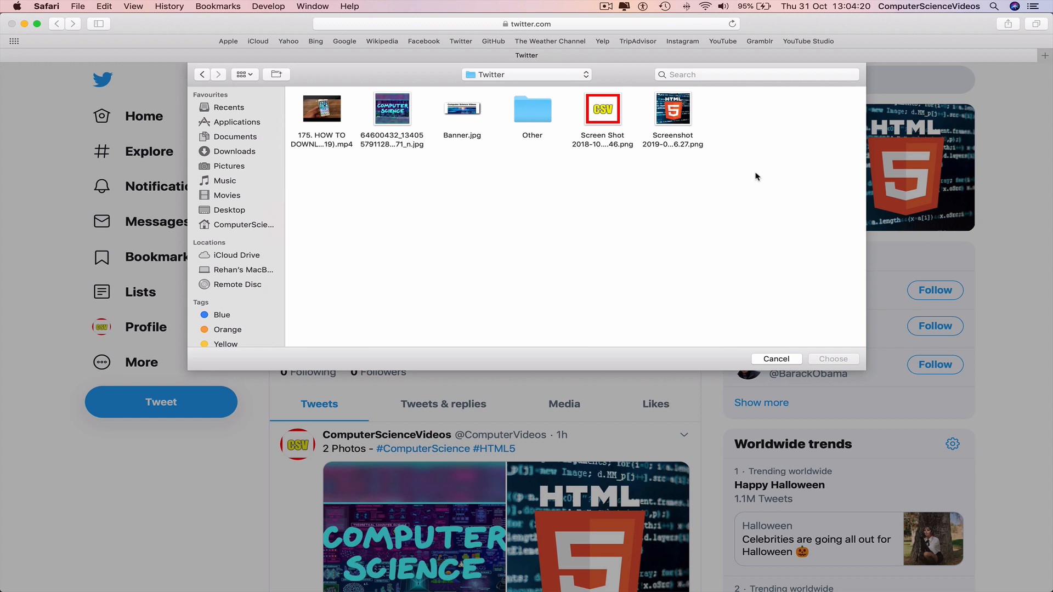
Select the Computer Science, CSV and HTML5 images and attach all three to the tweet
{"action": "left_click", "coordinate": [391, 109]}
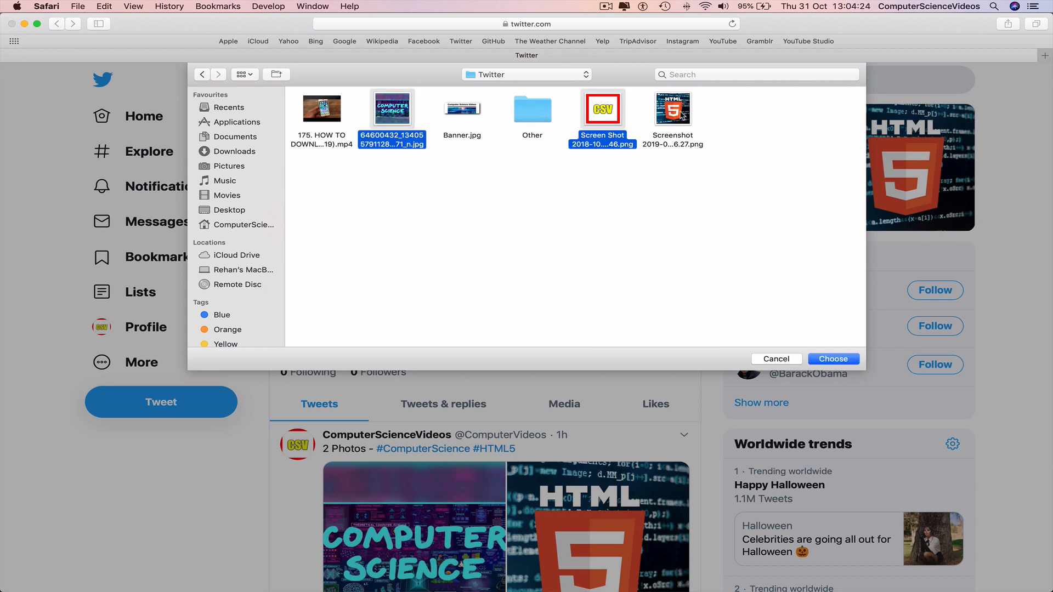
{"action": "left_click", "coordinate": [672, 109]}
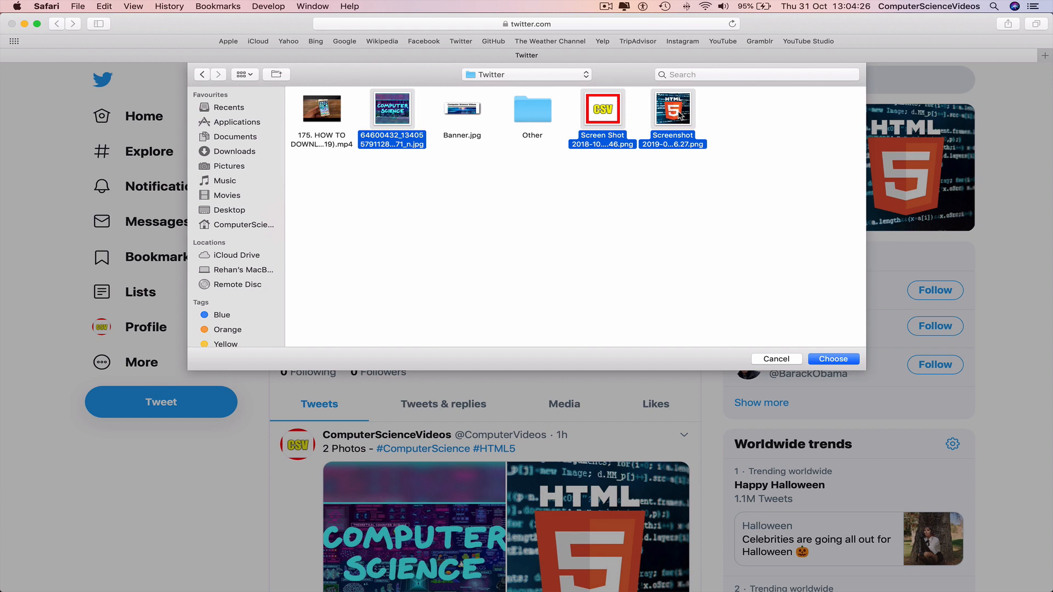
{"action": "left_click", "coordinate": [392, 107]}
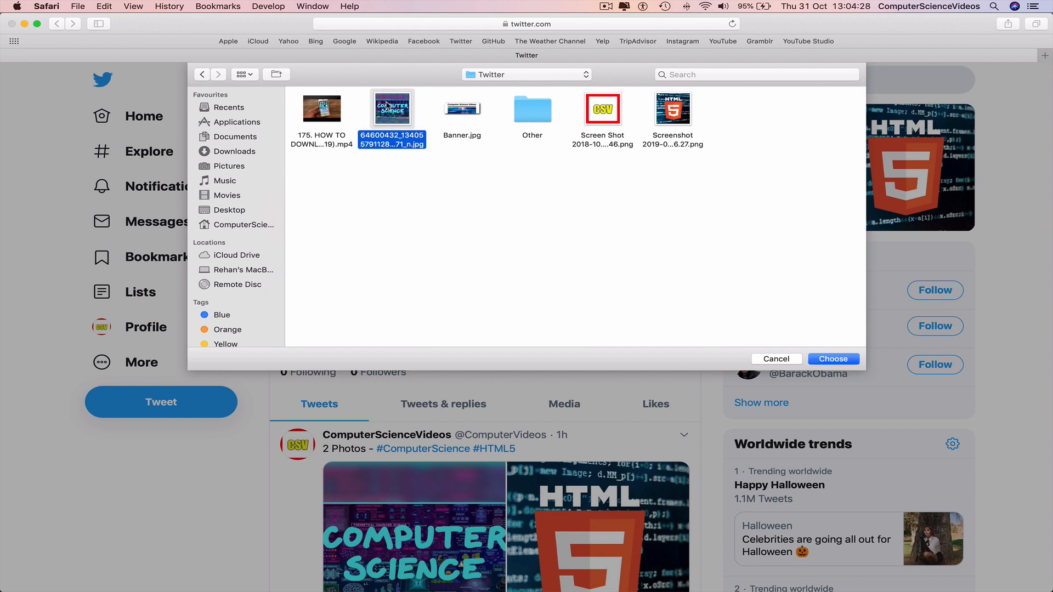
{"action": "mouse_move", "coordinate": [569, 88]}
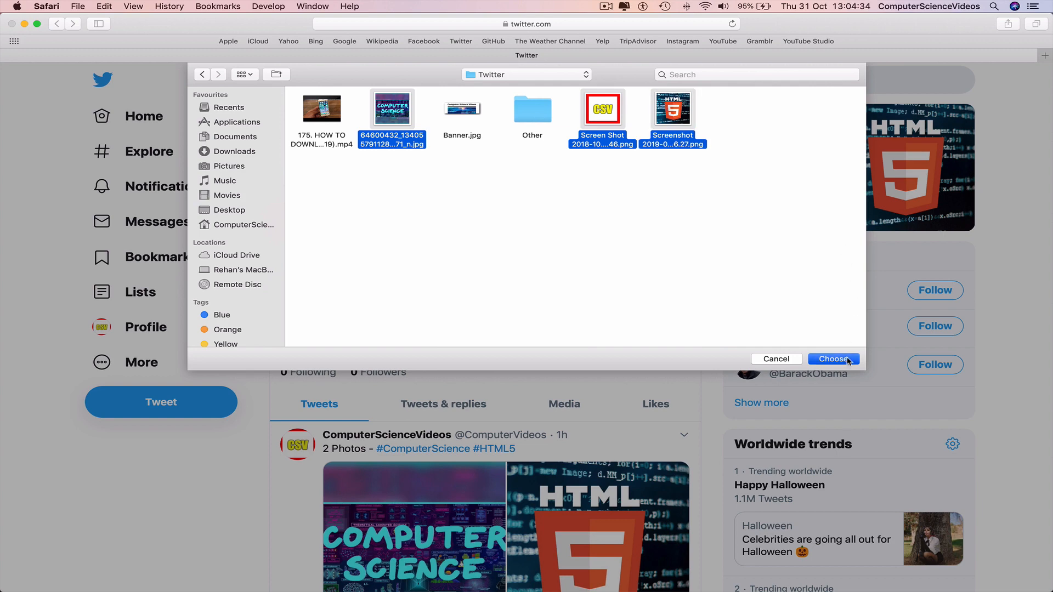
{"action": "left_click", "coordinate": [834, 359]}
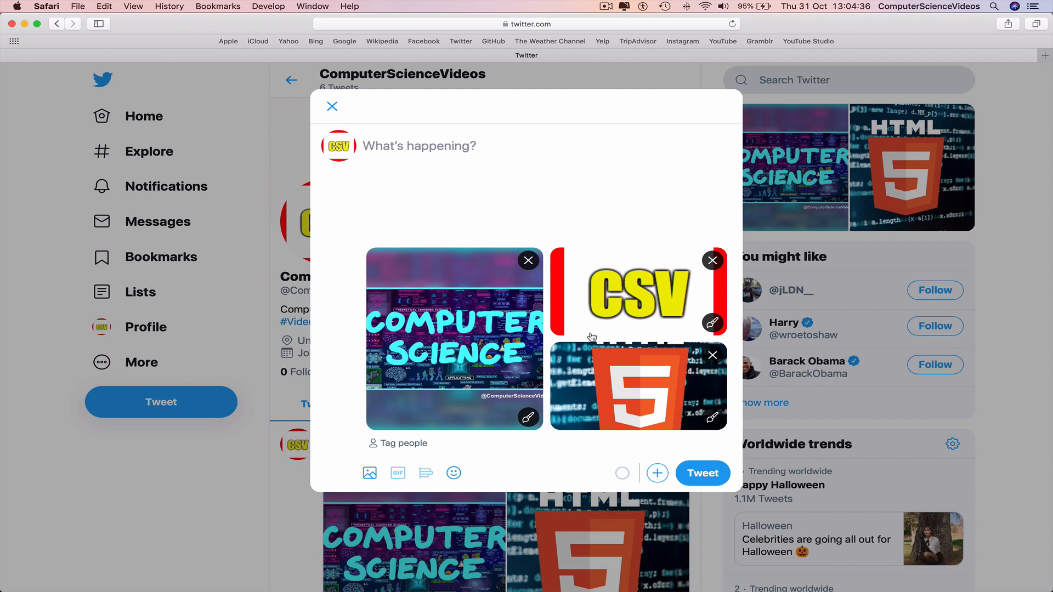
{"action": "mouse_move", "coordinate": [557, 306]}
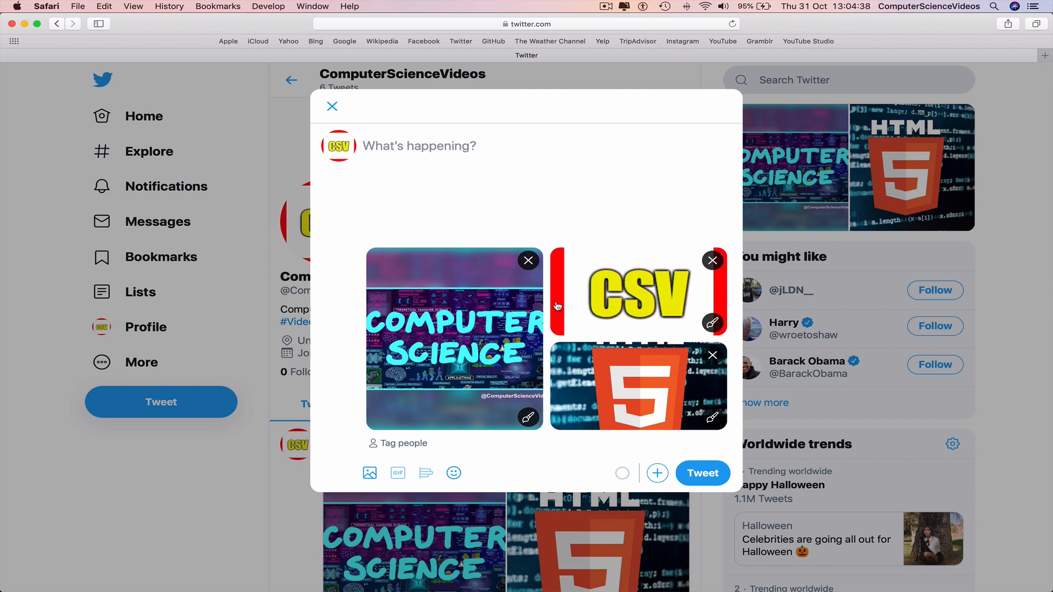
Write the caption '3 Photos - #ComputerScience #CSV #HTML5' in the What's happening? box
{"action": "left_click", "coordinate": [418, 145]}
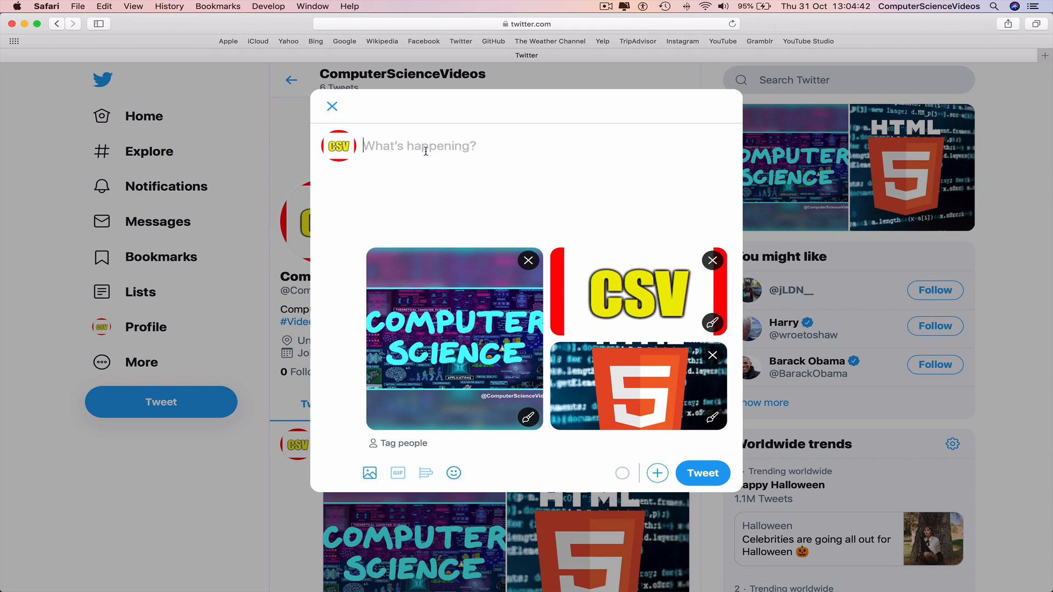
{"action": "type", "text": "3 Photos"}
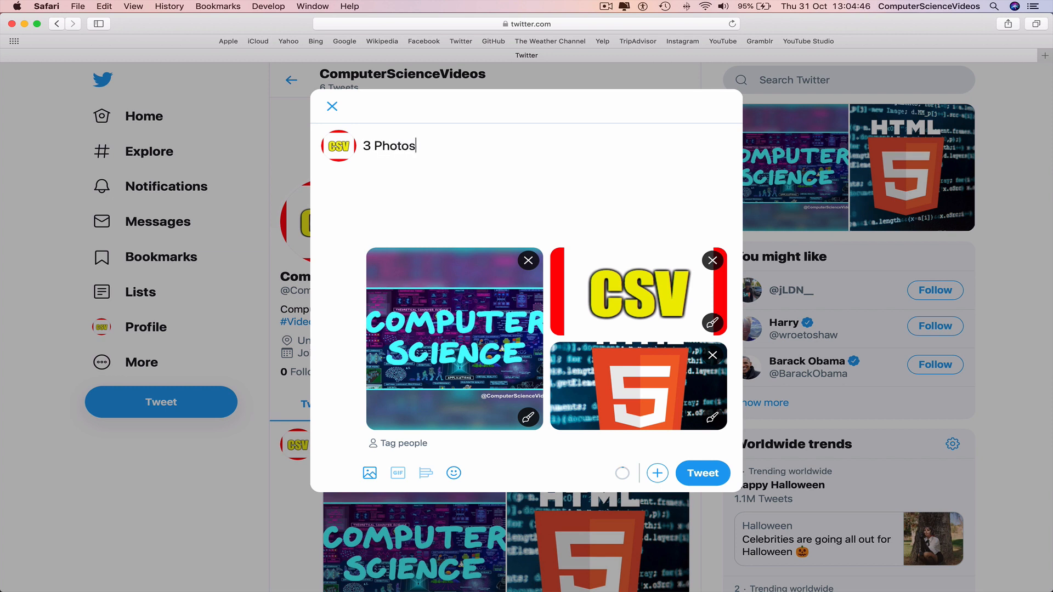
{"action": "type", "text": "-"}
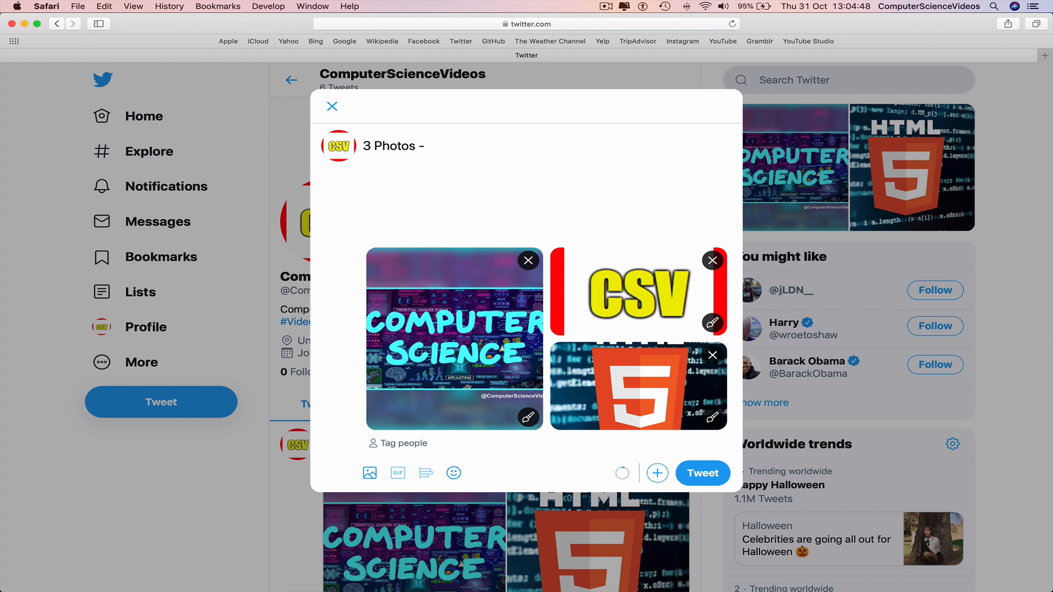
{"action": "type", "text": "#"}
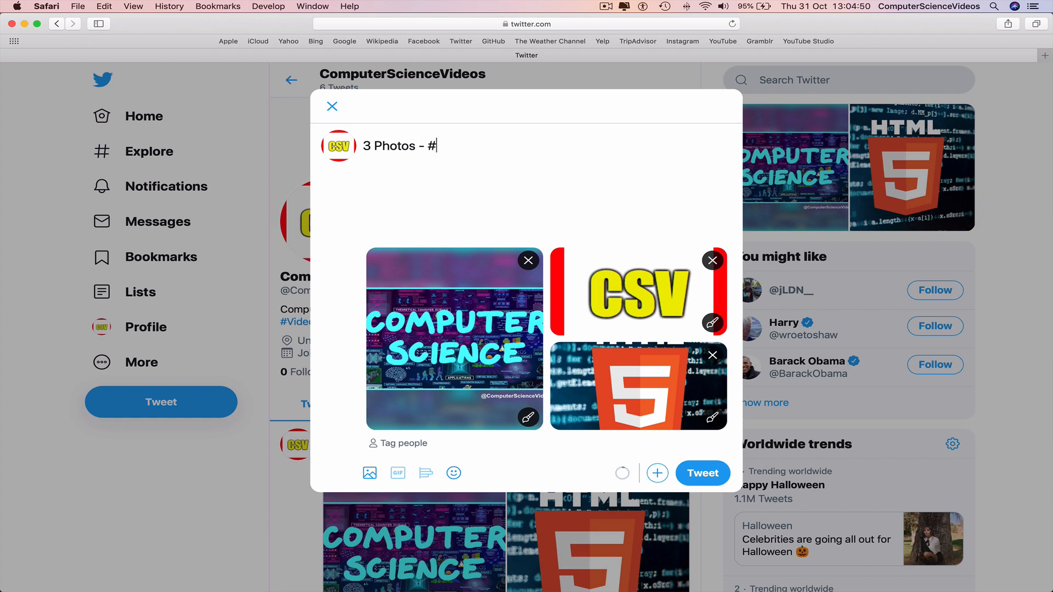
{"action": "type", "text": "ComputerSc9e"}
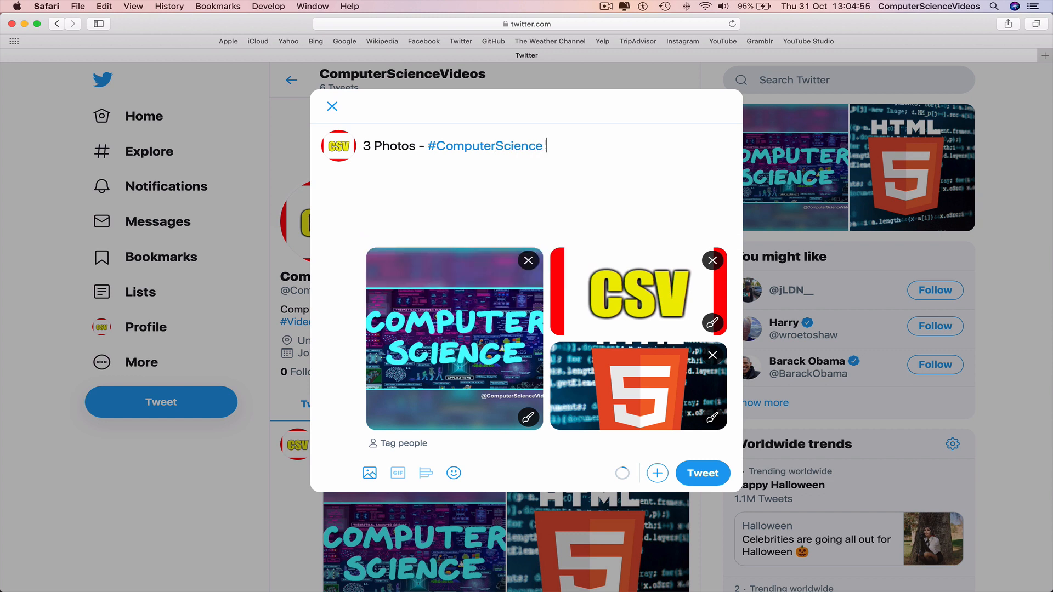
{"action": "type", "text": "#CSV"}
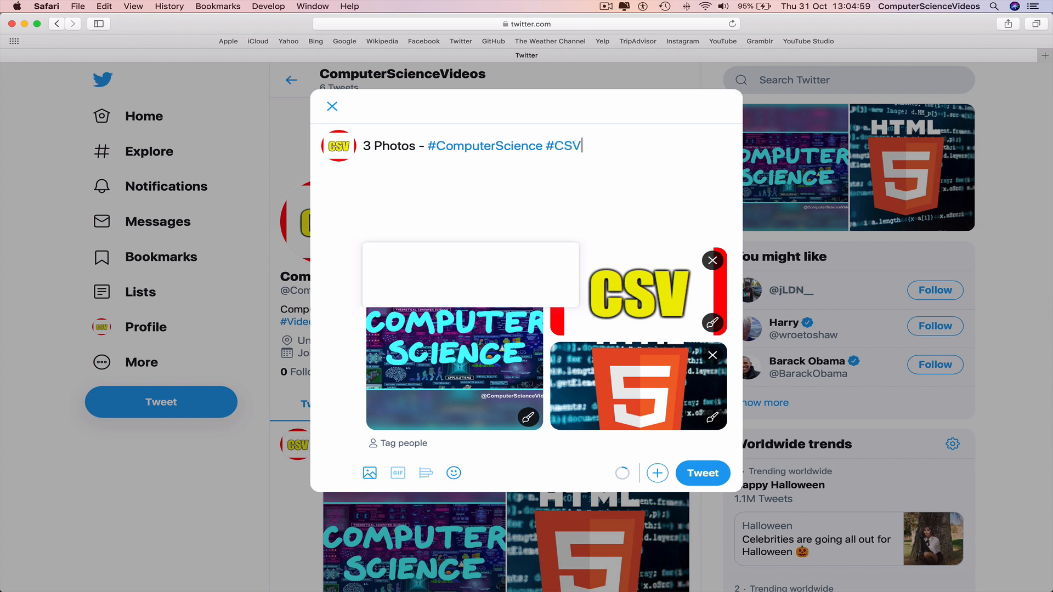
{"action": "type", "text": "#"}
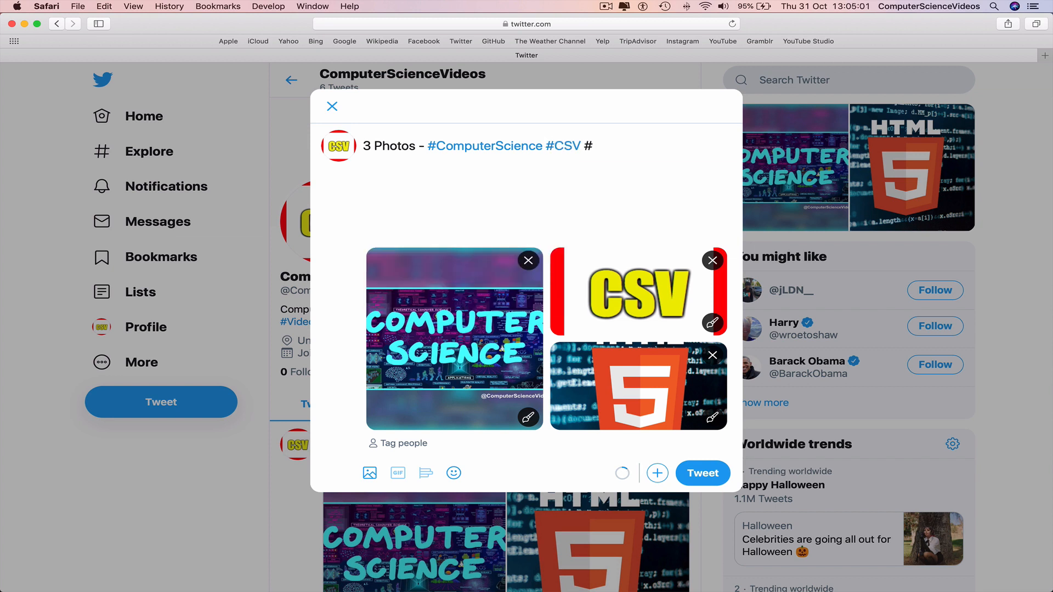
{"action": "type", "text": "#HTML5"}
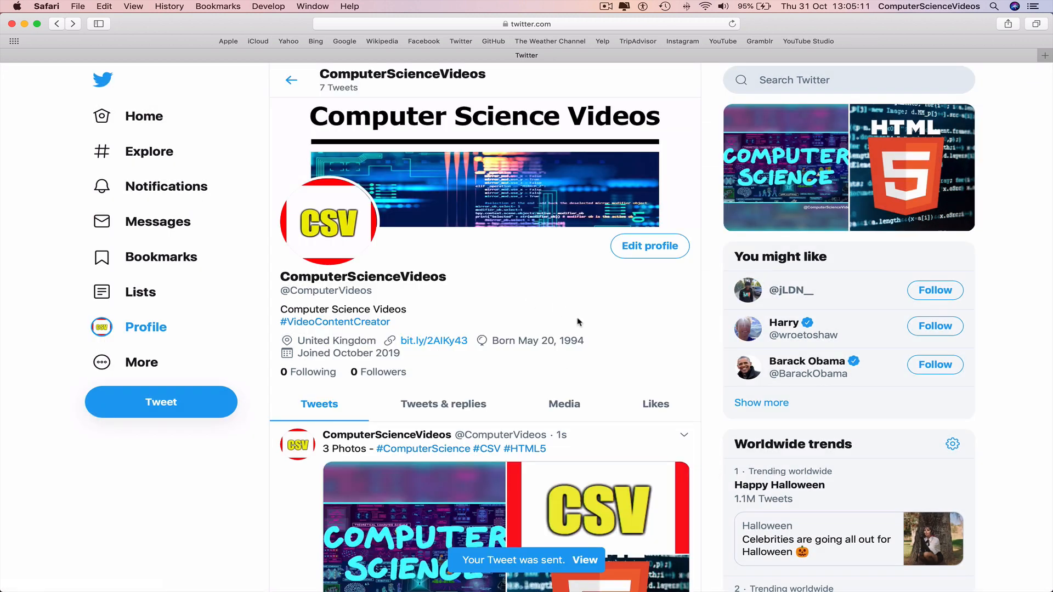
Review the posted tweet and the profile's Media tab, then quit Safari
{"action": "scroll", "scroll_direction": "down", "scroll_amount": 3}
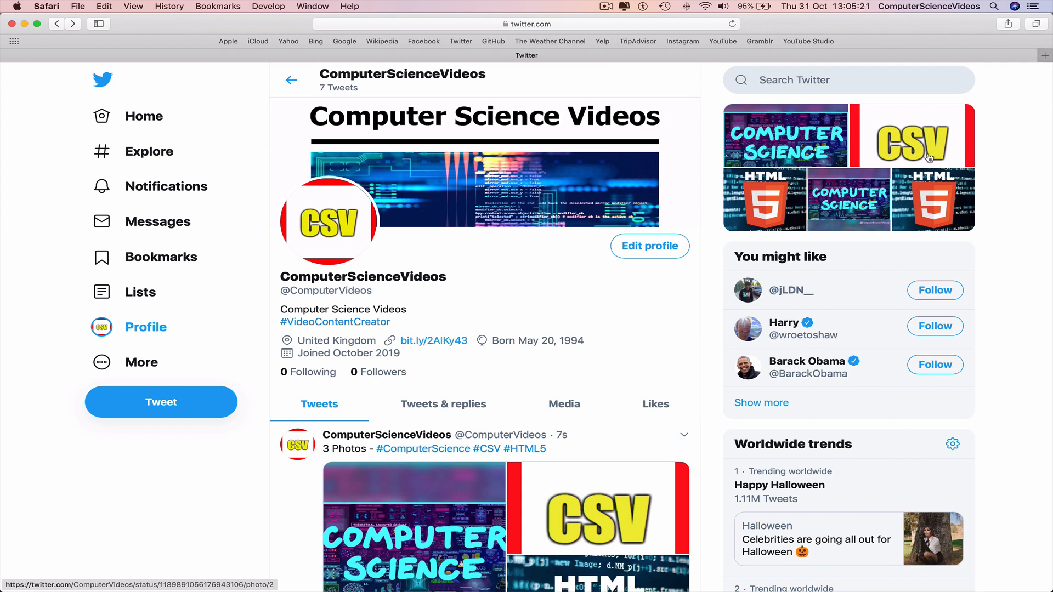
{"action": "left_click", "coordinate": [563, 403]}
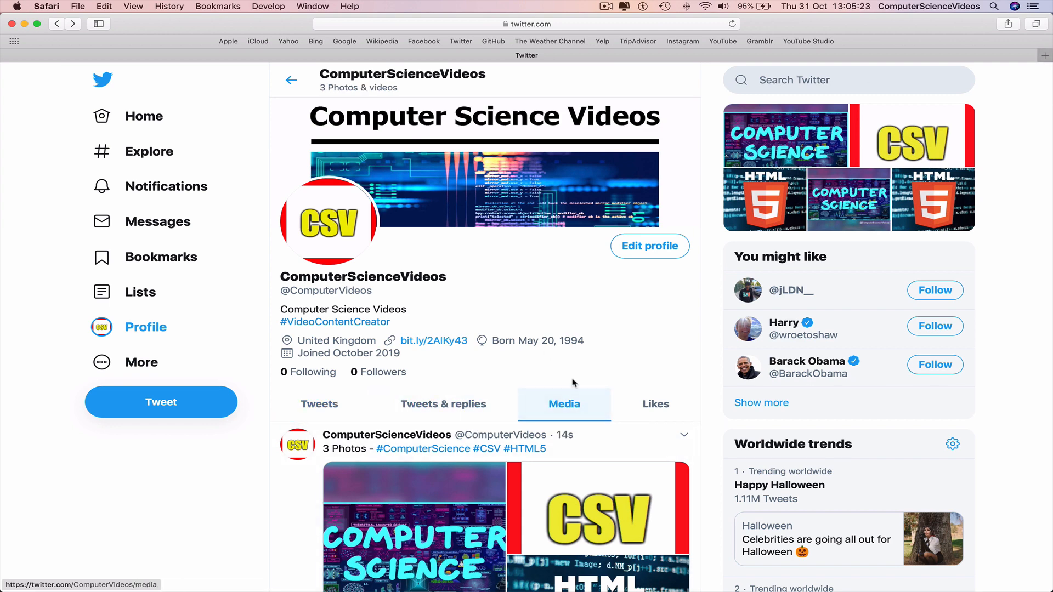
{"action": "scroll", "scroll_direction": "down", "scroll_amount": 3}
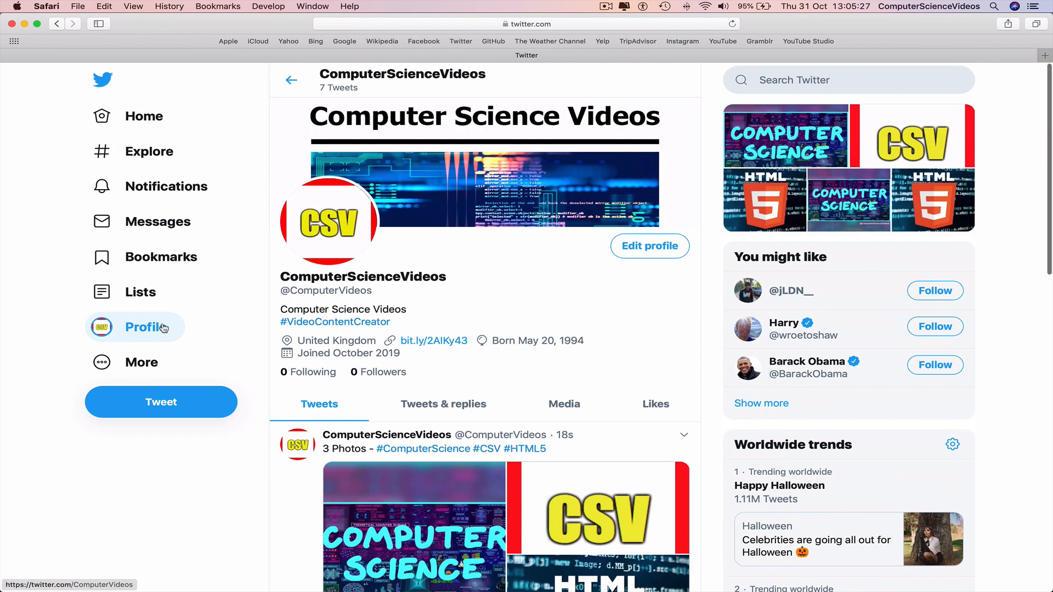
{"action": "left_click", "coordinate": [46, 6]}
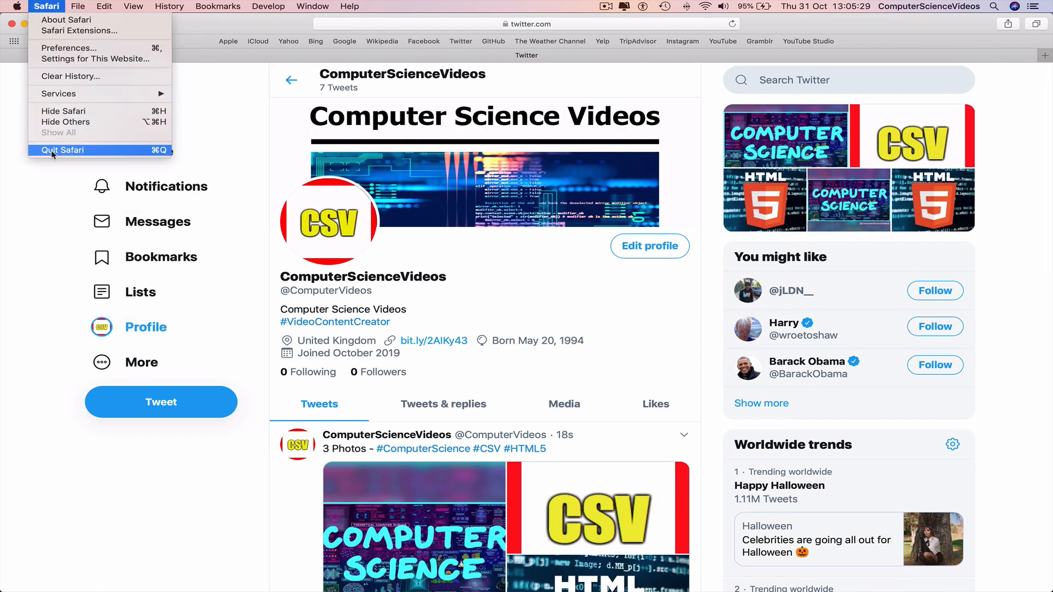
{"action": "left_click", "coordinate": [64, 150]}
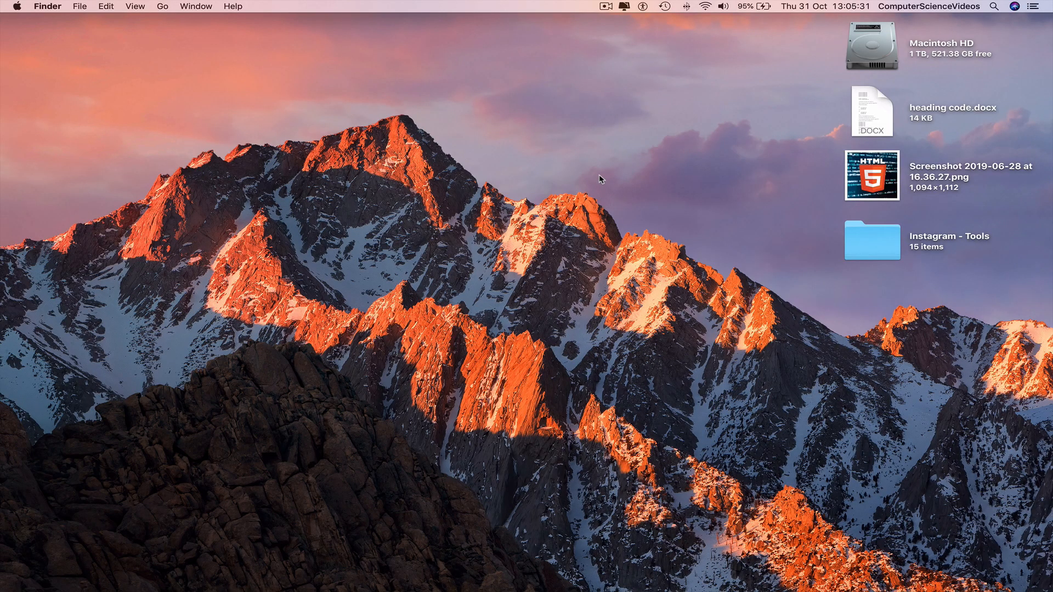